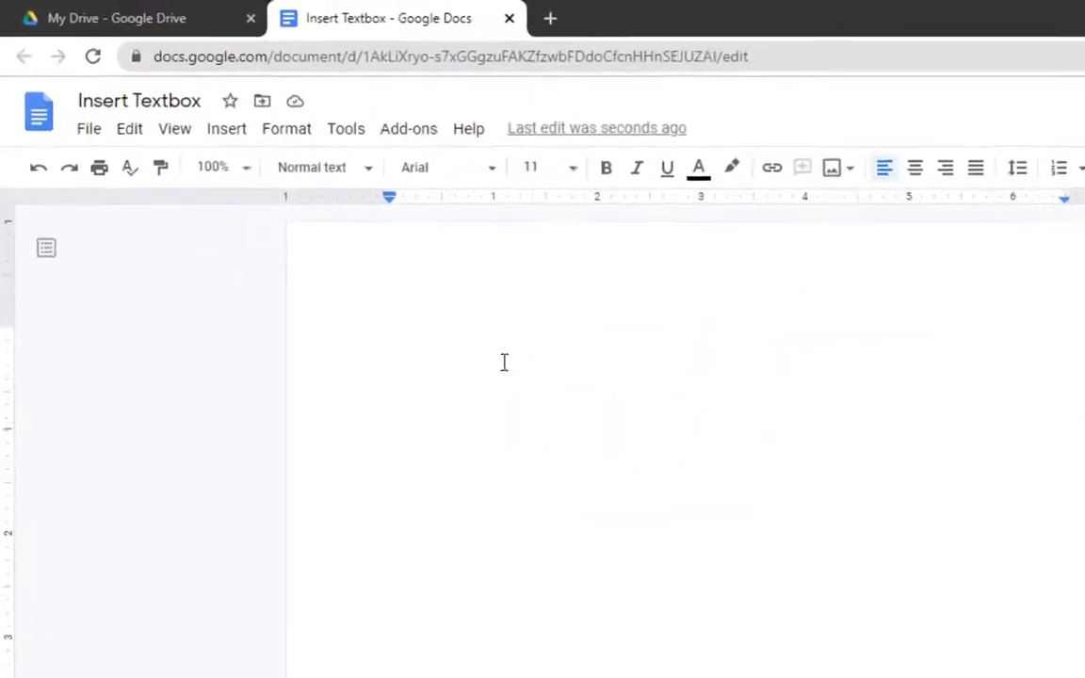
Step: Start a new drawing from the Insert menu's Drawing option
{"action": "left_click", "coordinate": [226, 128]}
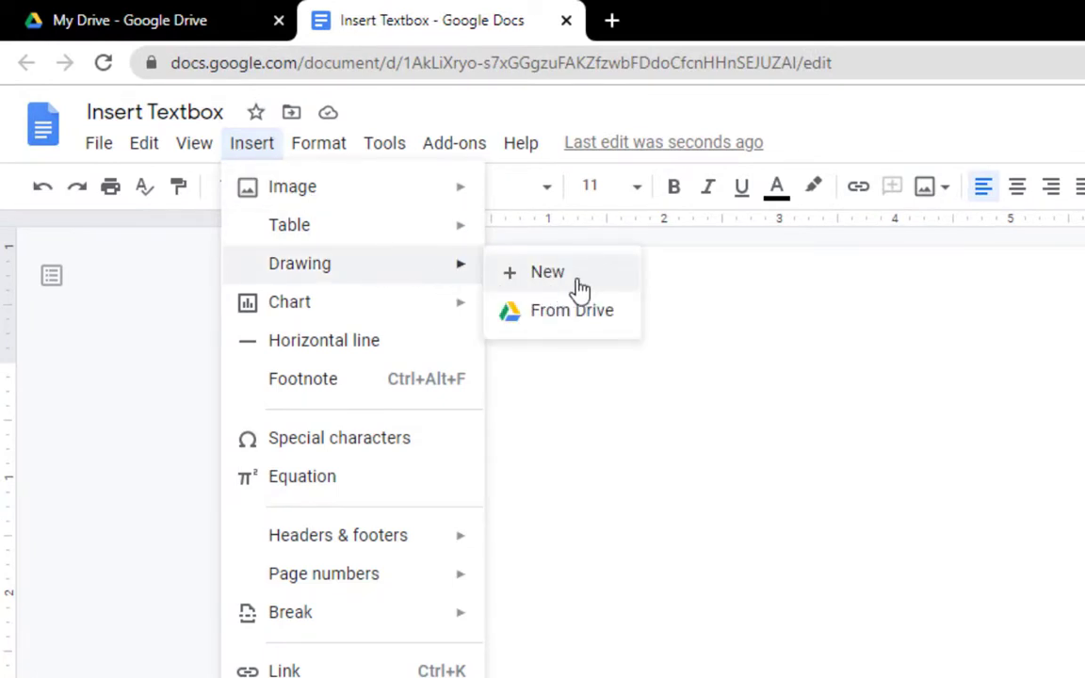
{"action": "left_click", "coordinate": [547, 273]}
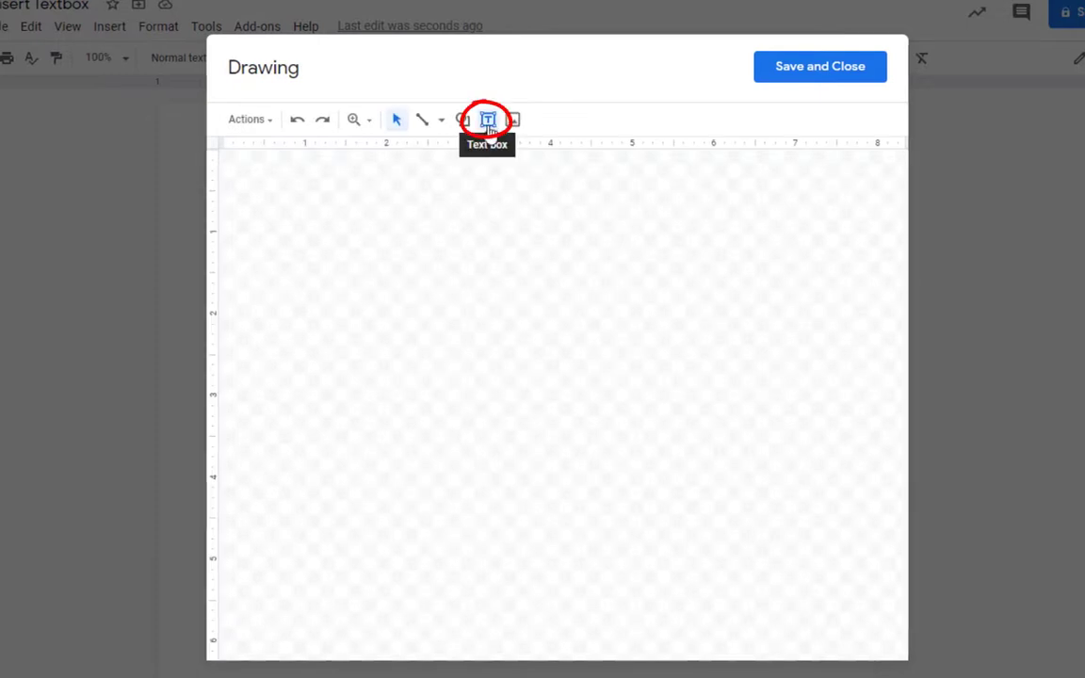
Step: Draw a text box on the canvas and fill it light pink
{"action": "left_click_drag", "start_coordinate": [290, 205], "coordinate": [646, 329]}
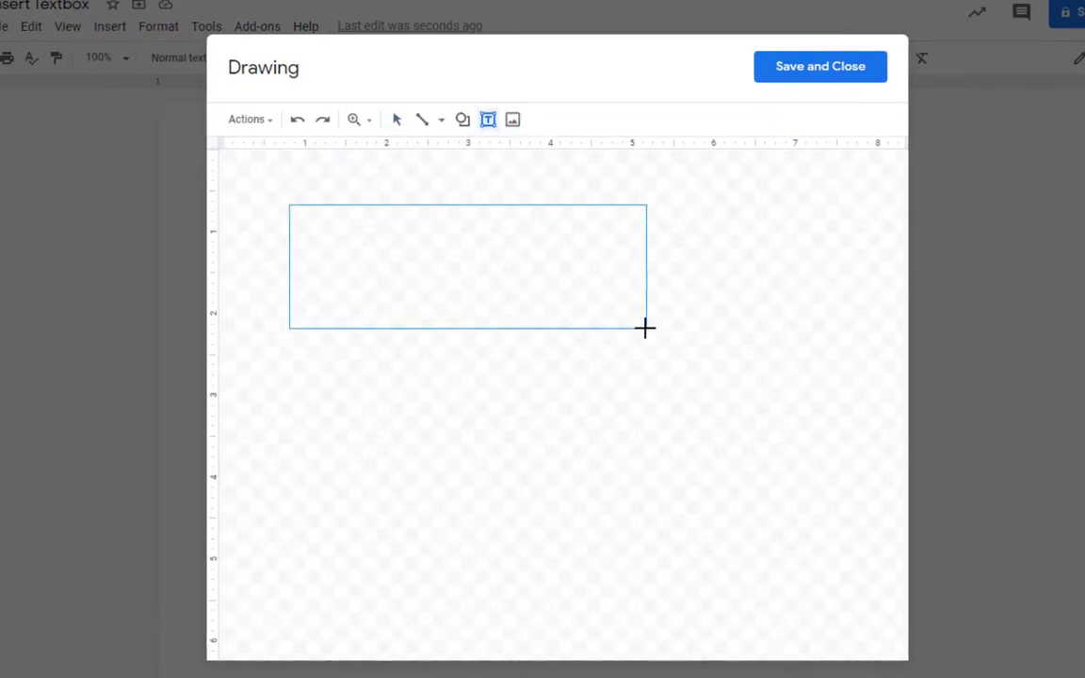
{"action": "left_click", "coordinate": [545, 118]}
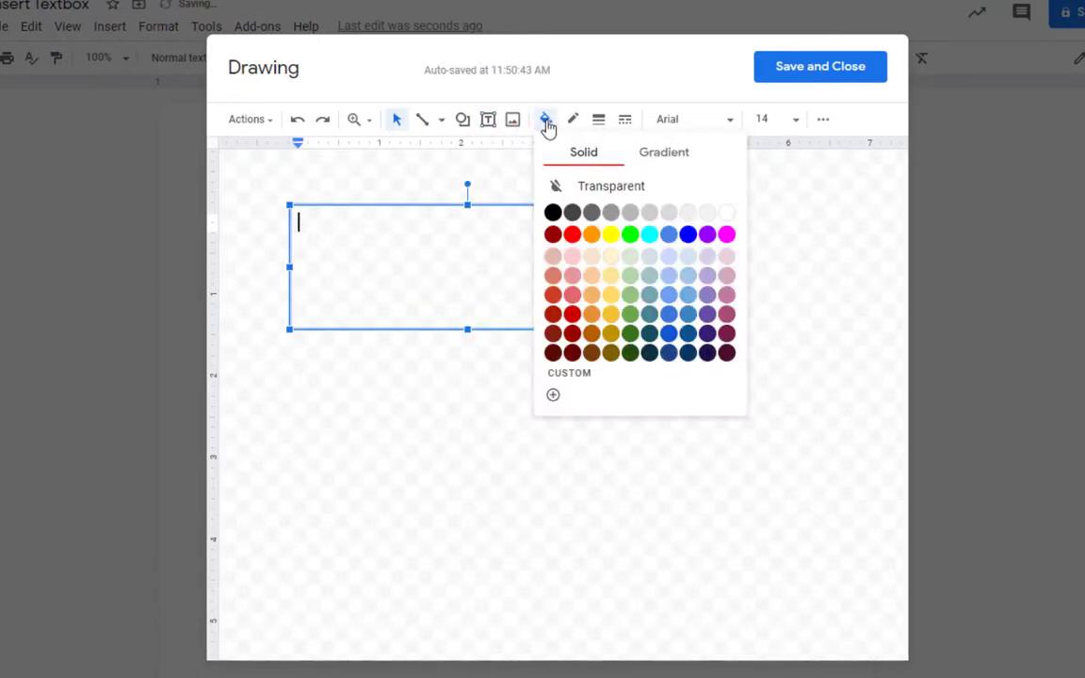
{"action": "left_click", "coordinate": [554, 255]}
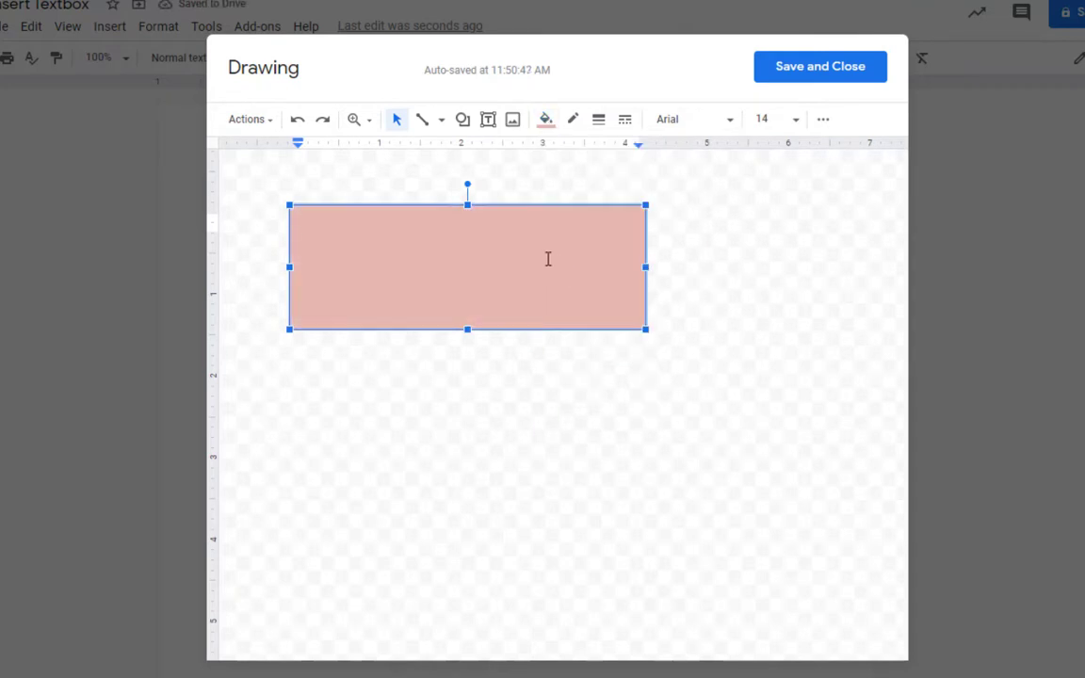
Step: Type "This is a sample text." into the pink text box
{"action": "type", "text": "This is a samp"}
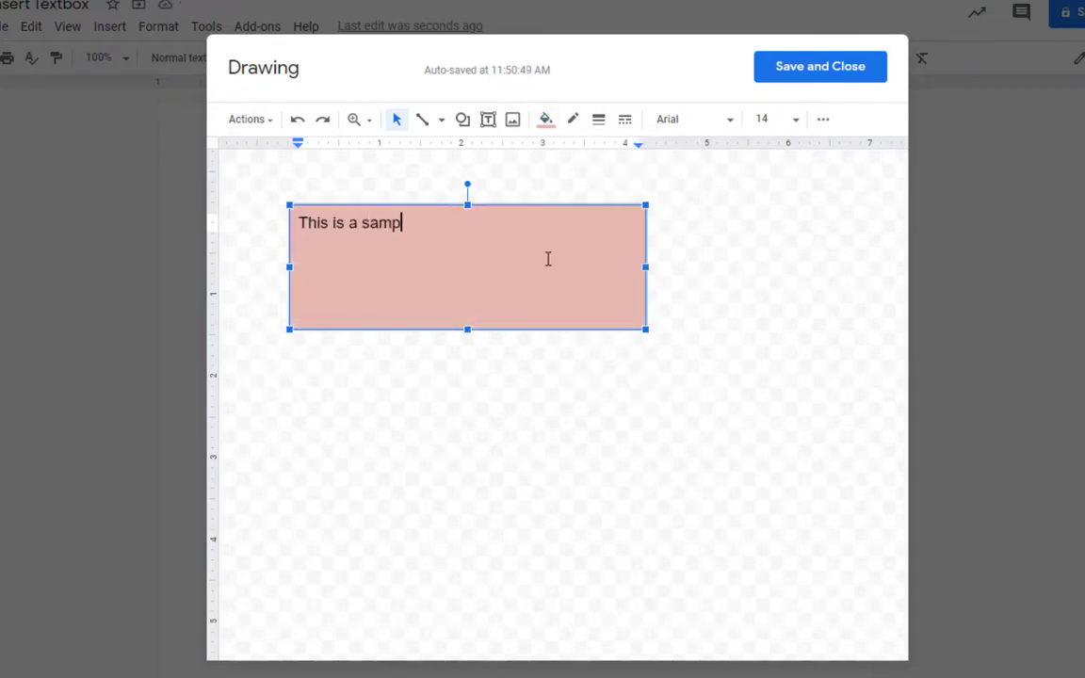
{"action": "type", "text": "le text"}
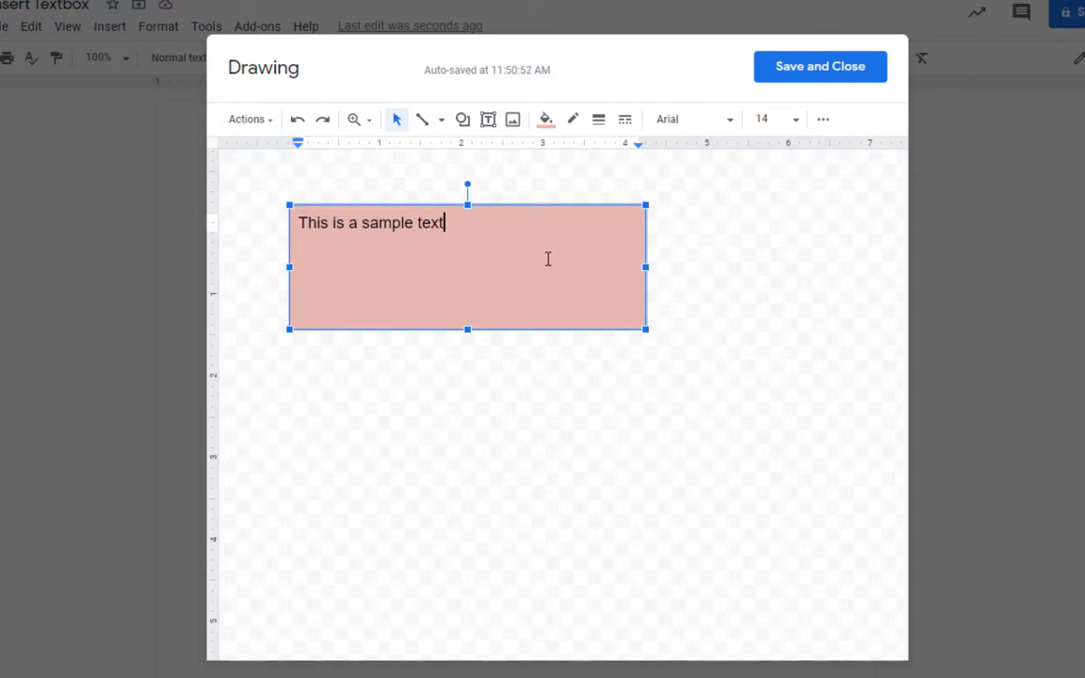
{"action": "type", "text": "."}
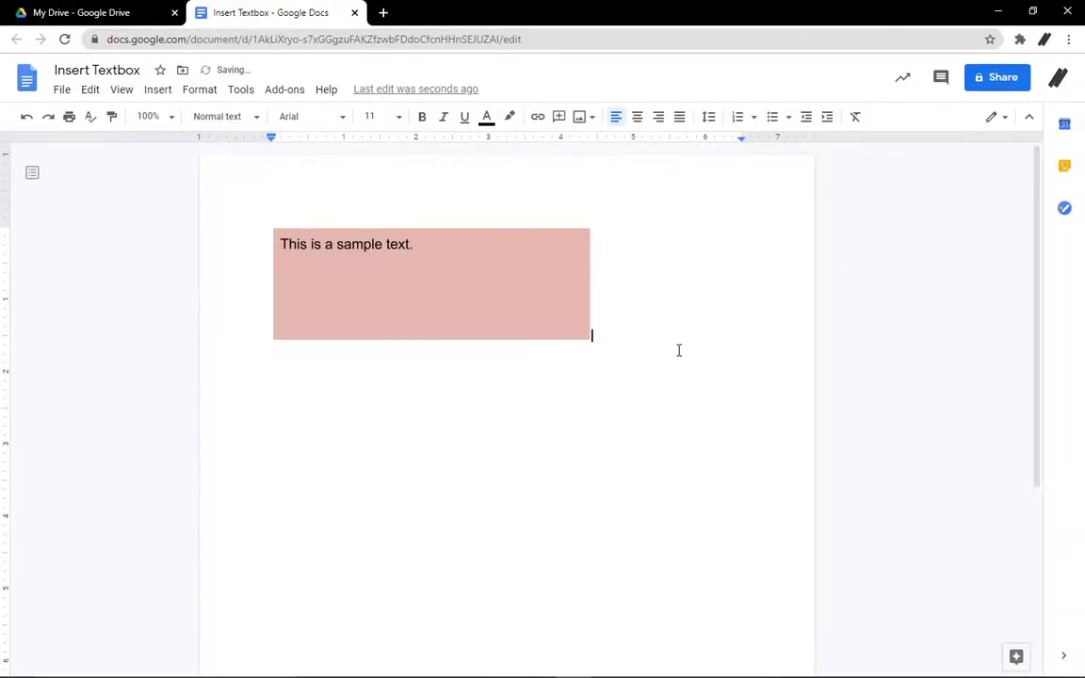
Step: Re-edit the drawing to append "This is a sample text", save it, and click below
{"action": "left_click", "coordinate": [432, 283]}
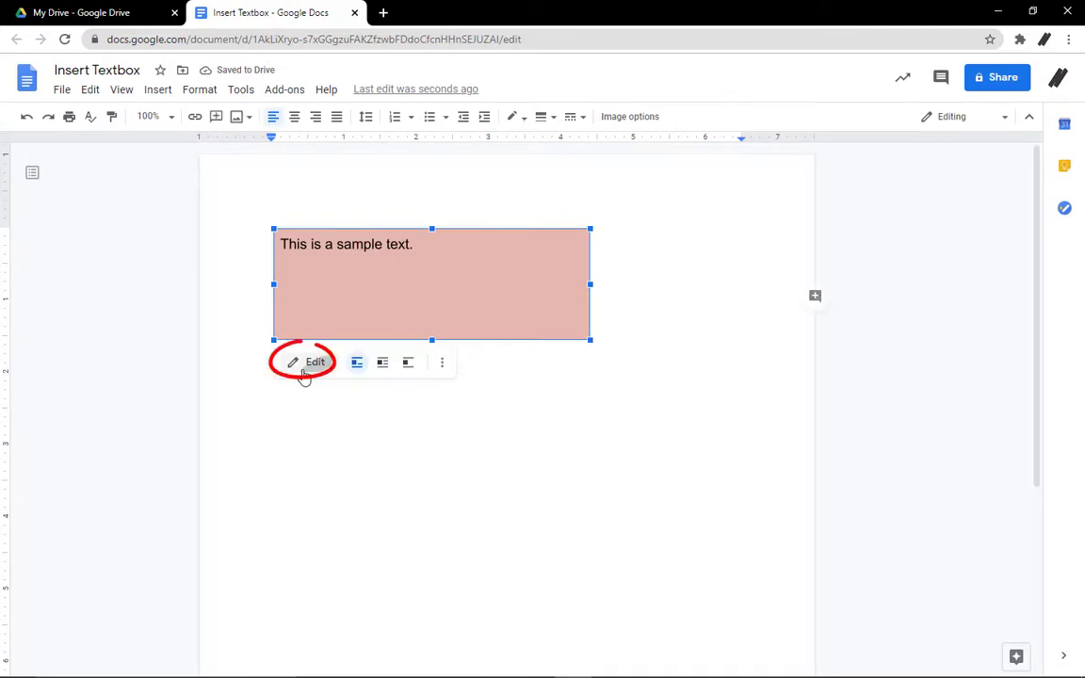
{"action": "left_click", "coordinate": [315, 362]}
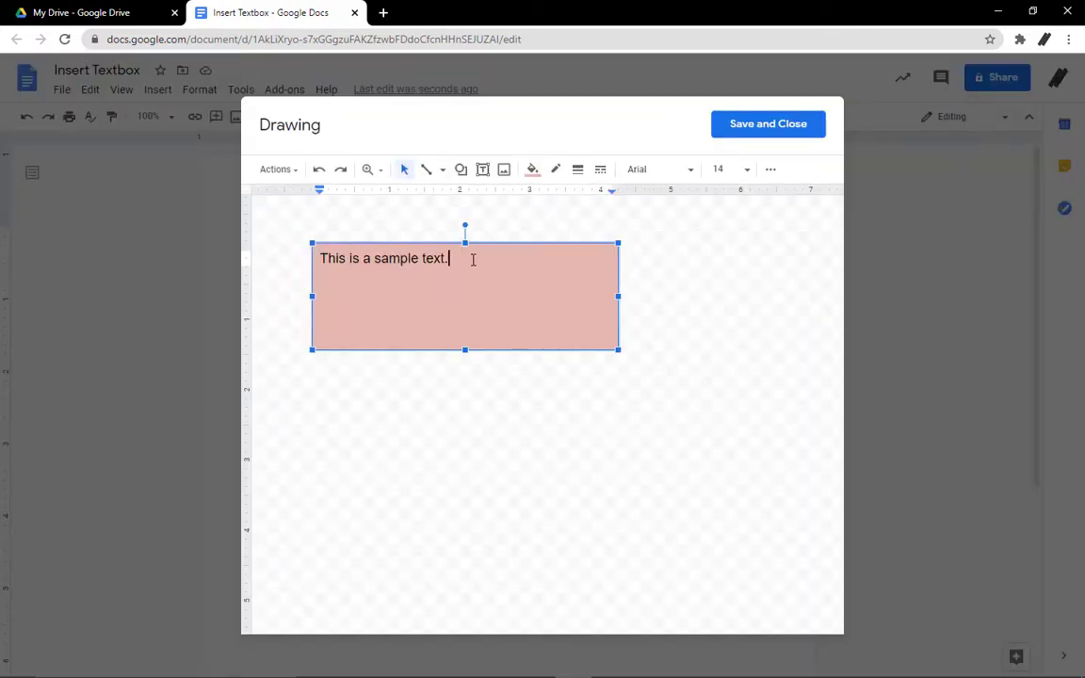
{"action": "type", "text": "This is a sam"}
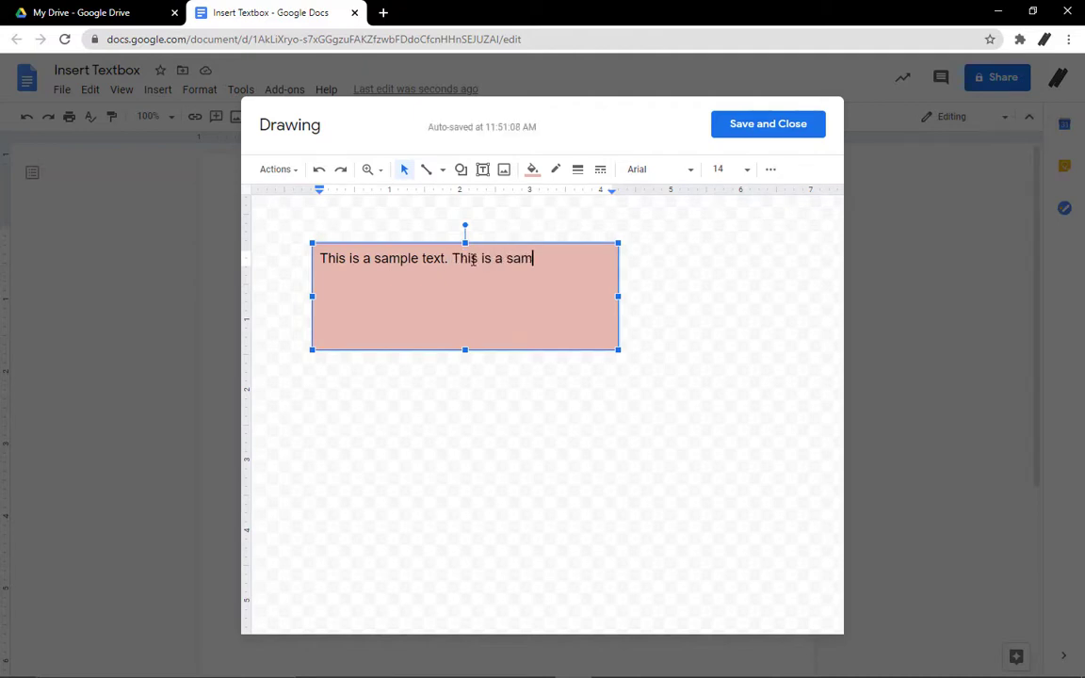
{"action": "type", "text": "ple text"}
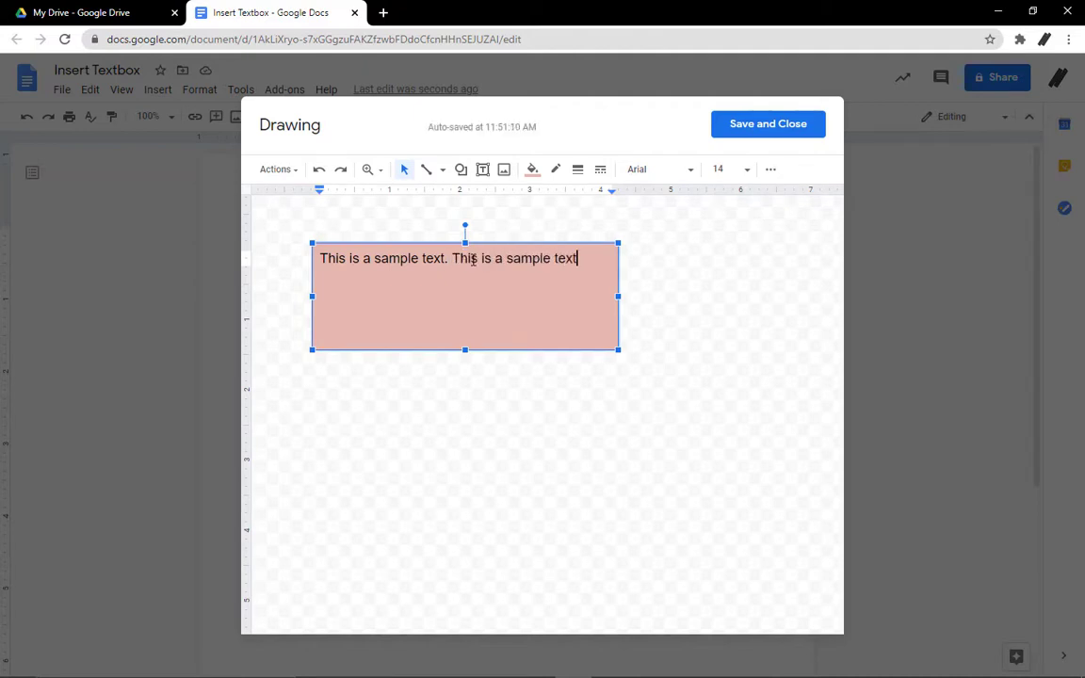
{"action": "left_click", "coordinate": [768, 123]}
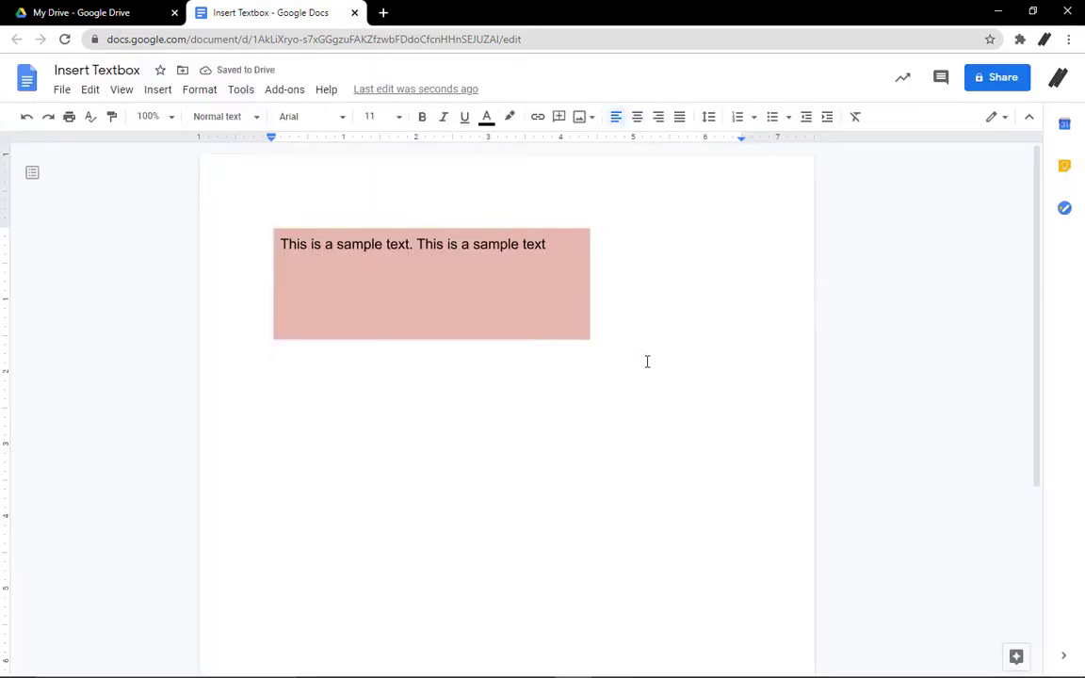
{"action": "left_click", "coordinate": [591, 335]}
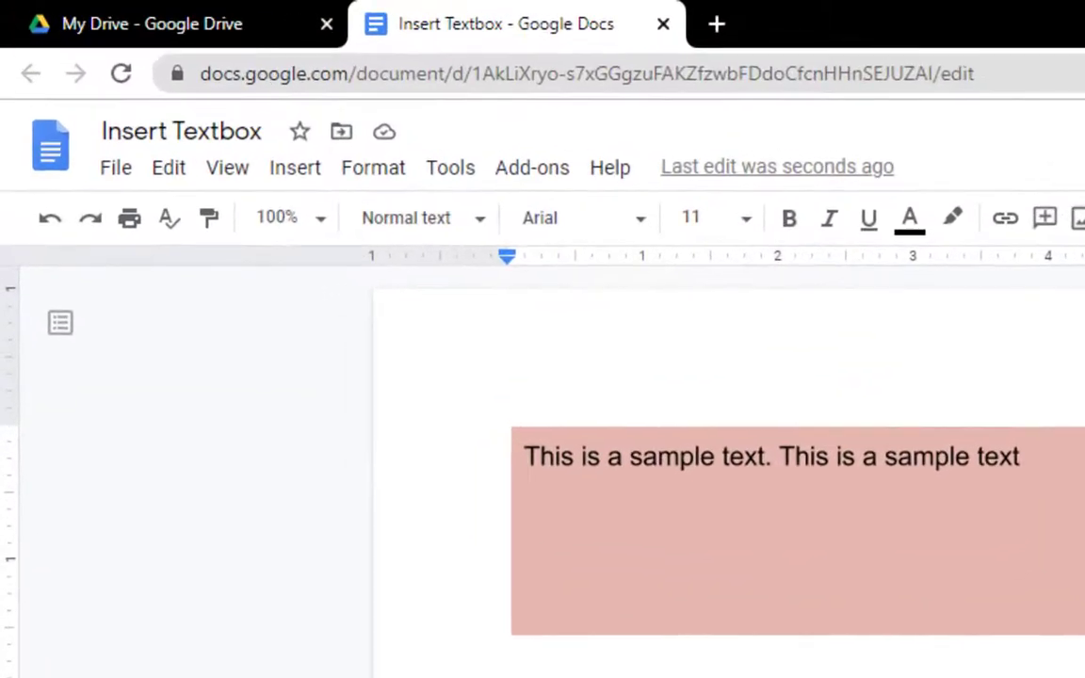
Step: Insert a 1x1 table and type "This is a sample text" in its cell
{"action": "left_click", "coordinate": [294, 167]}
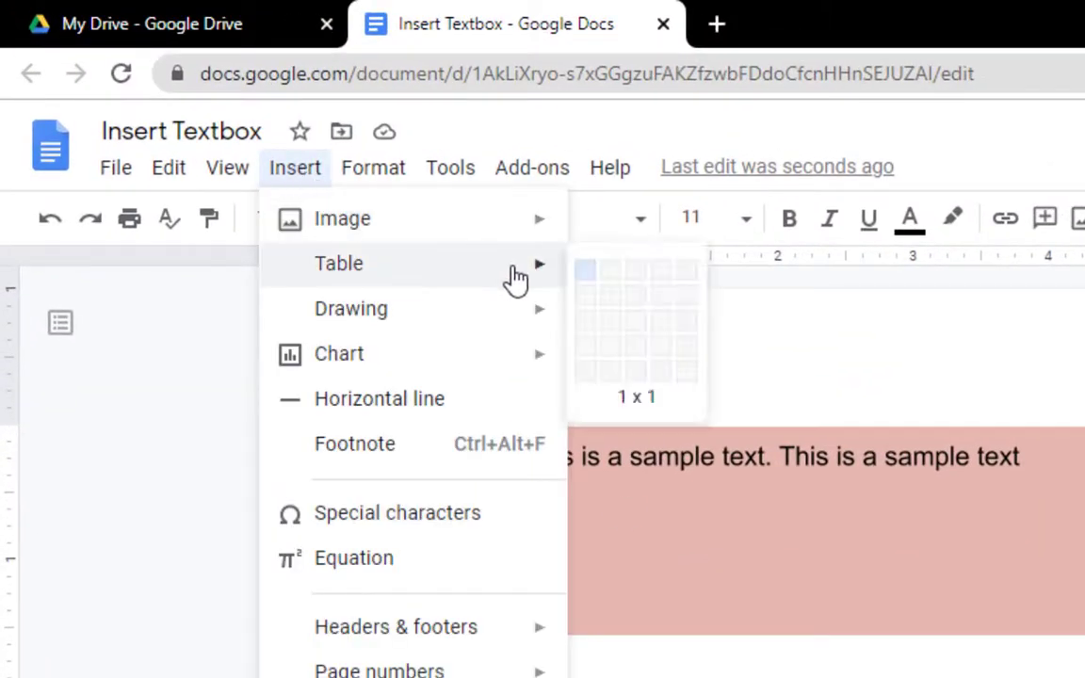
{"action": "mouse_move", "coordinate": [591, 273]}
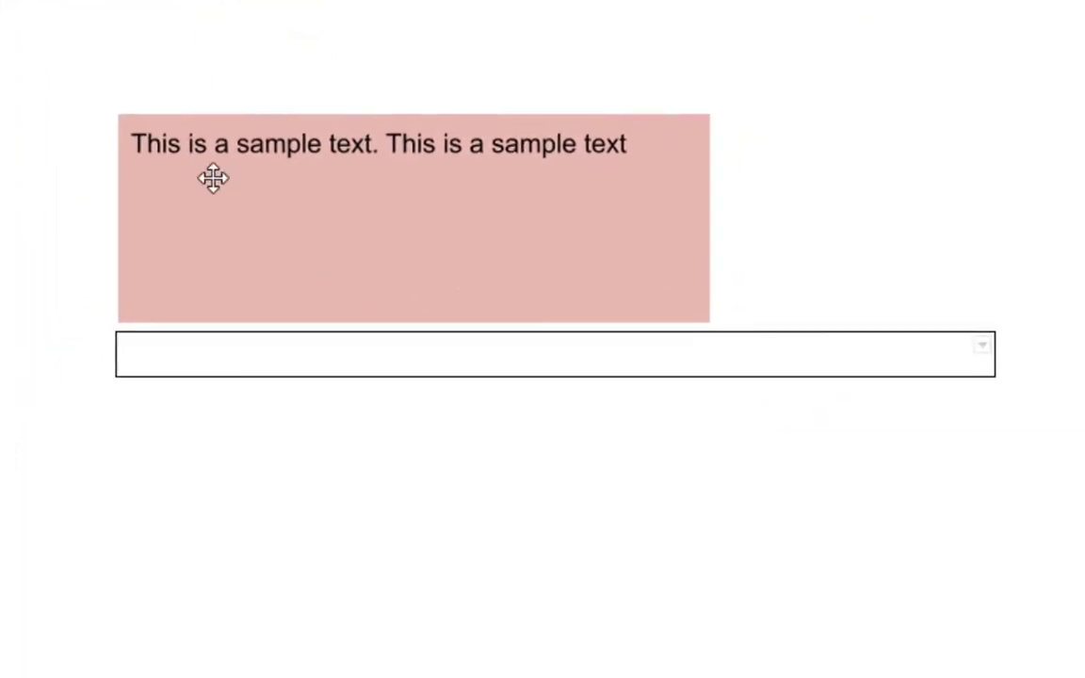
{"action": "type", "text": "T"}
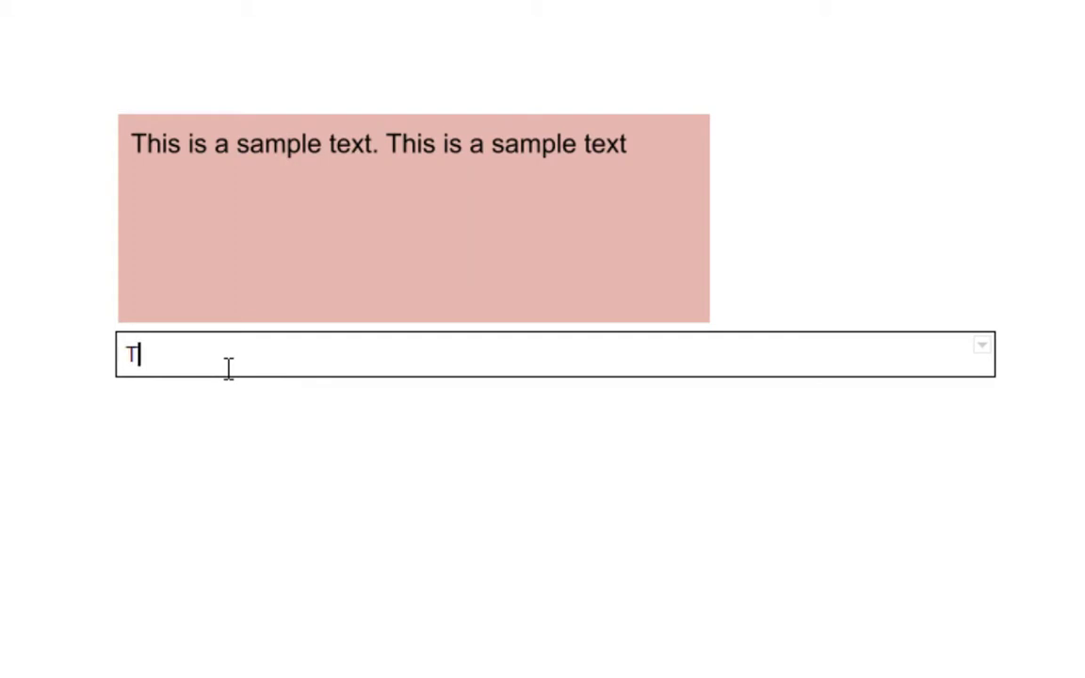
{"action": "type", "text": "his is a sampl"}
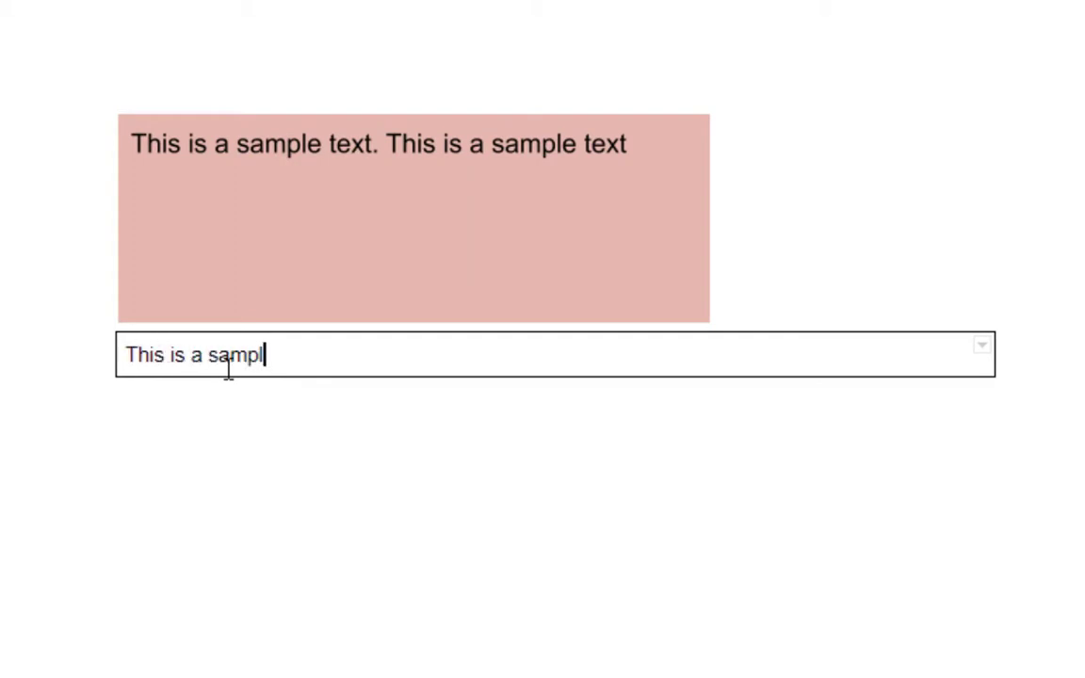
{"action": "type", "text": "e text"}
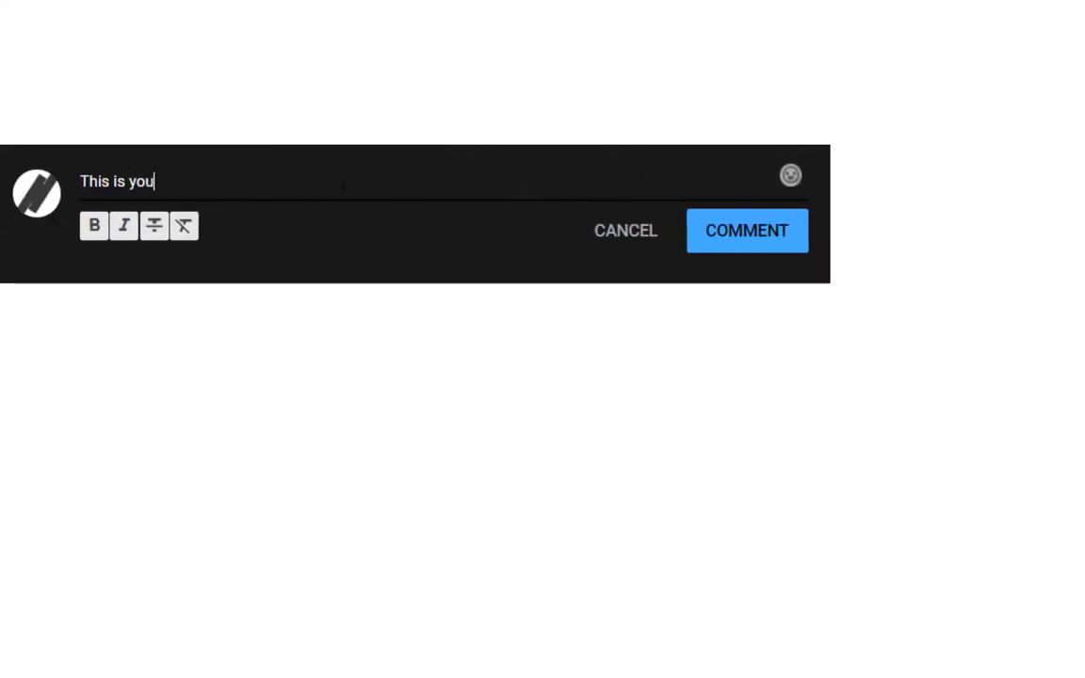
{"action": "type", "text": "typing your comments!"}
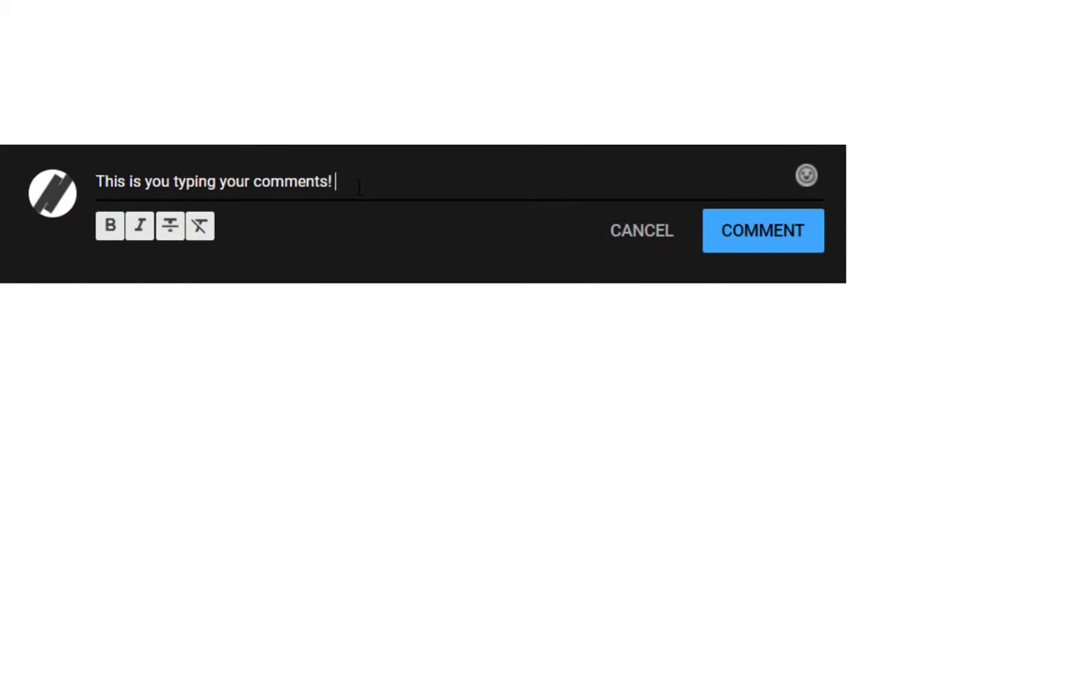
{"action": "type", "text": ":)"}
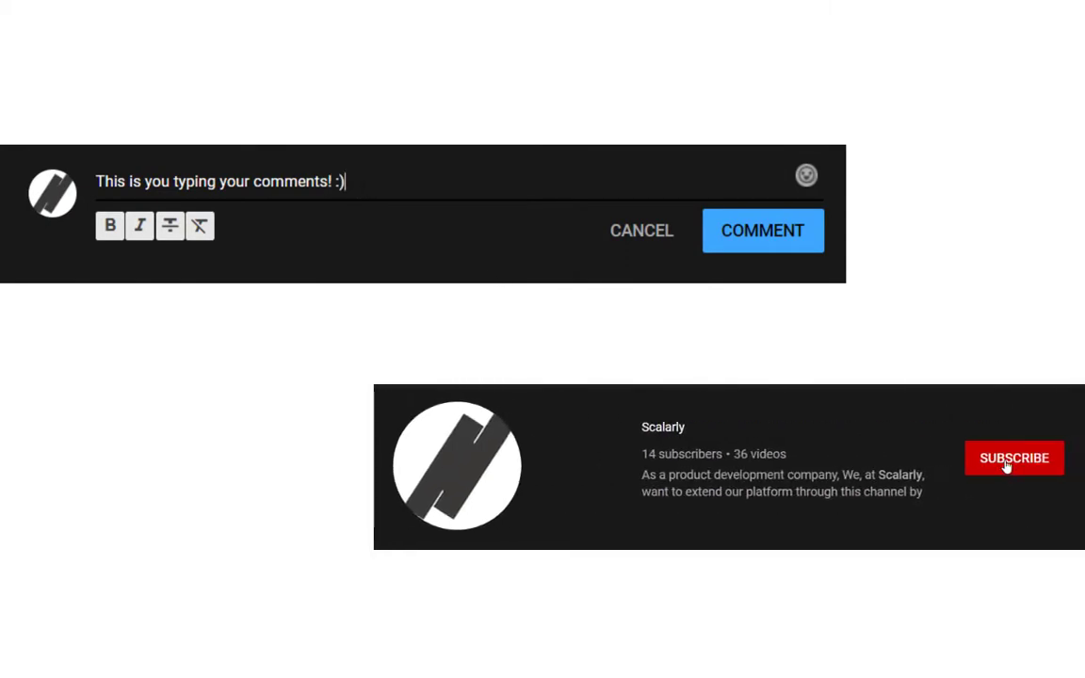
{"action": "left_click", "coordinate": [1013, 458]}
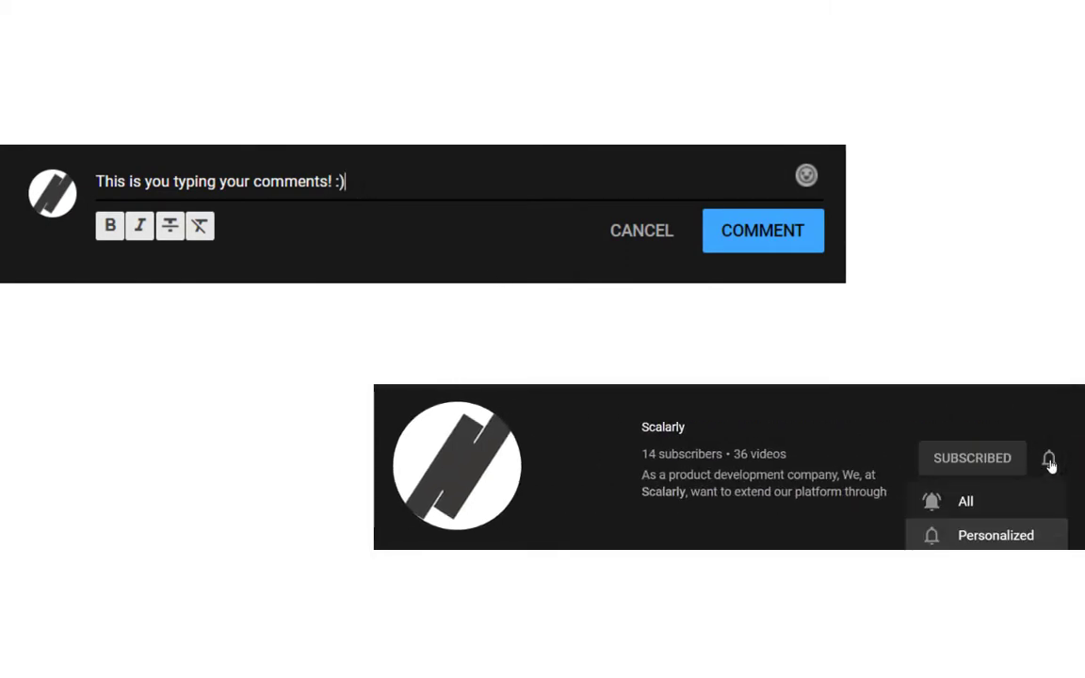
{"action": "left_click", "coordinate": [1049, 461]}
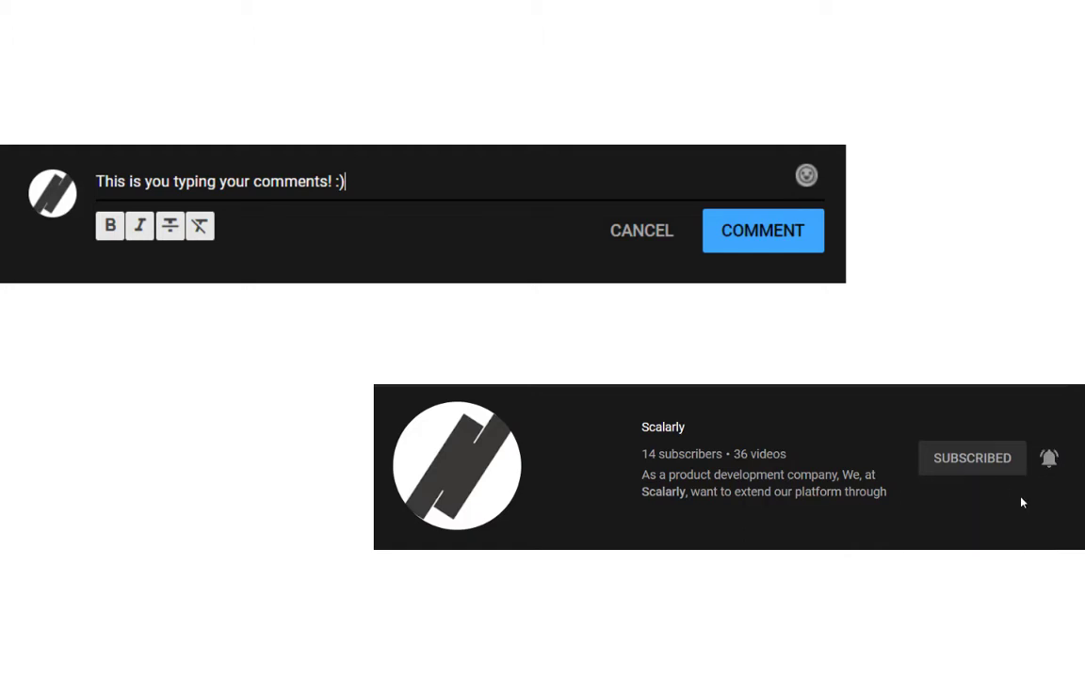